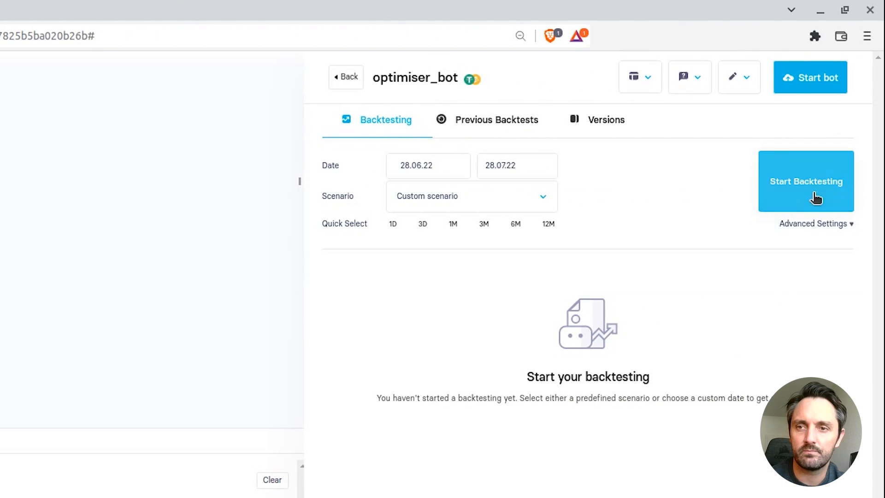
Backtest optimiser_bot over 28.06.22–28.07.22, yielding -6.61% return, 9.67% drawdown, 4 trades.
left_click(806, 182)
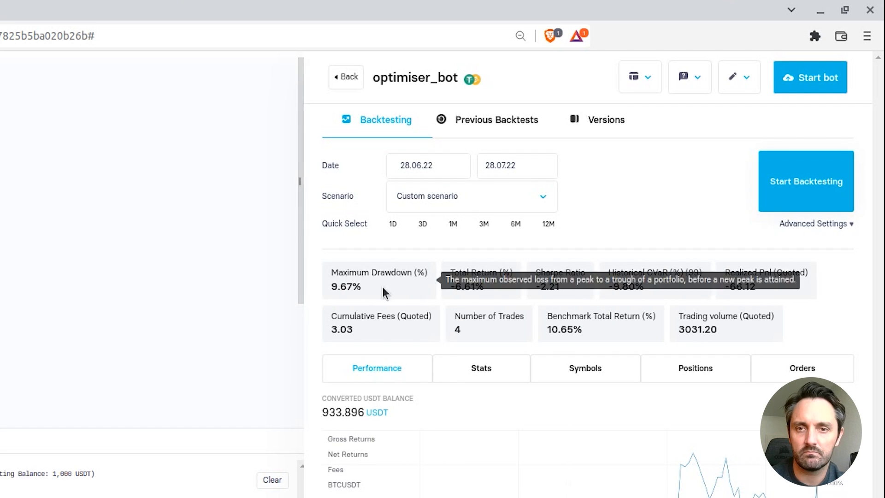
mouse_move(129, 377)
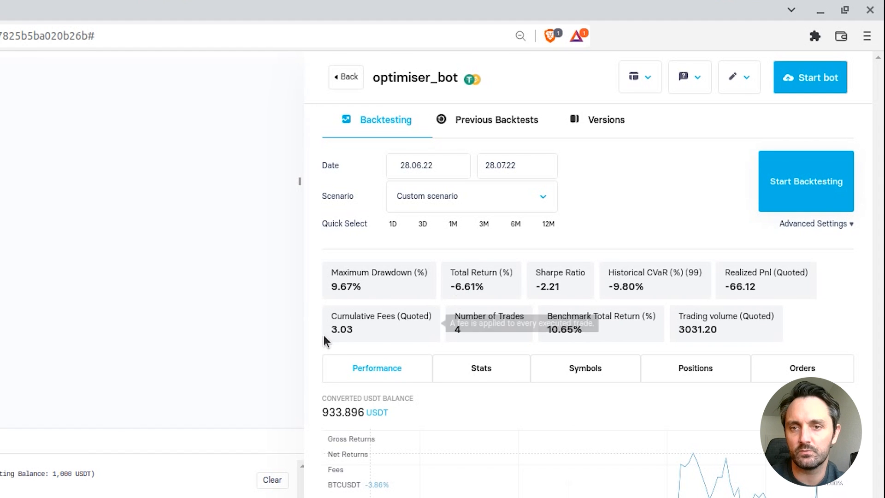
mouse_move(126, 342)
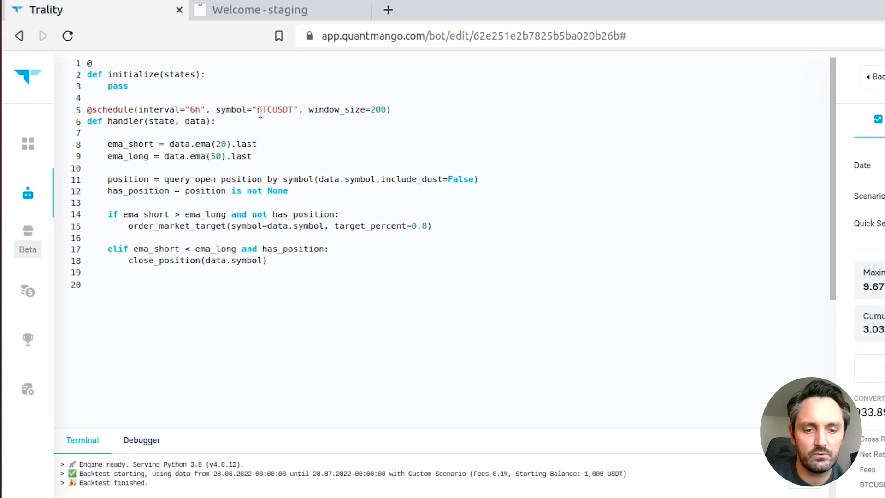
type("pama")
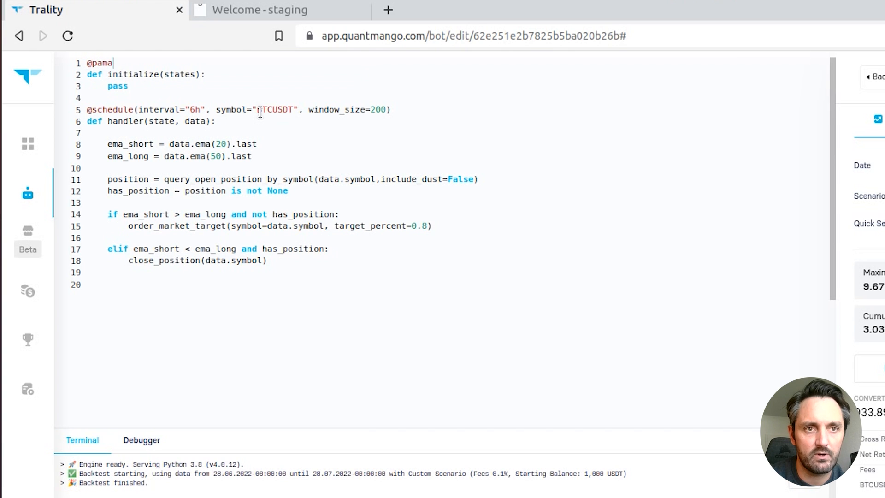
type("e")
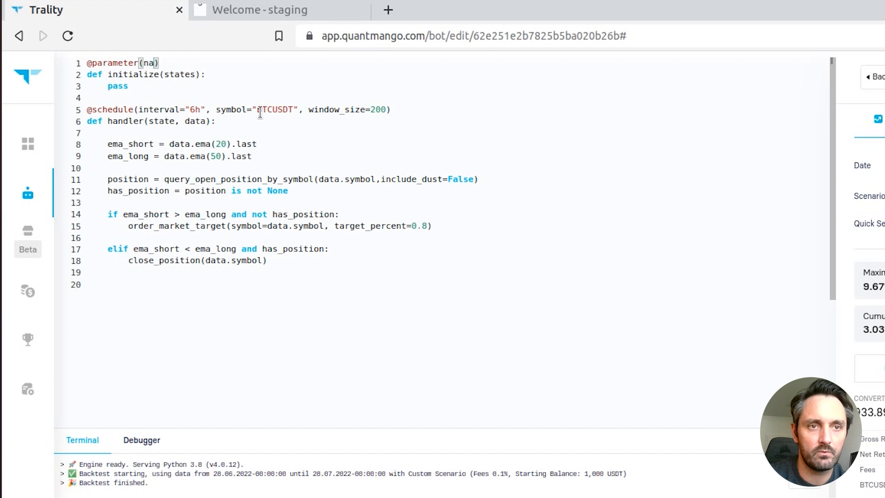
type("name=\"\"")
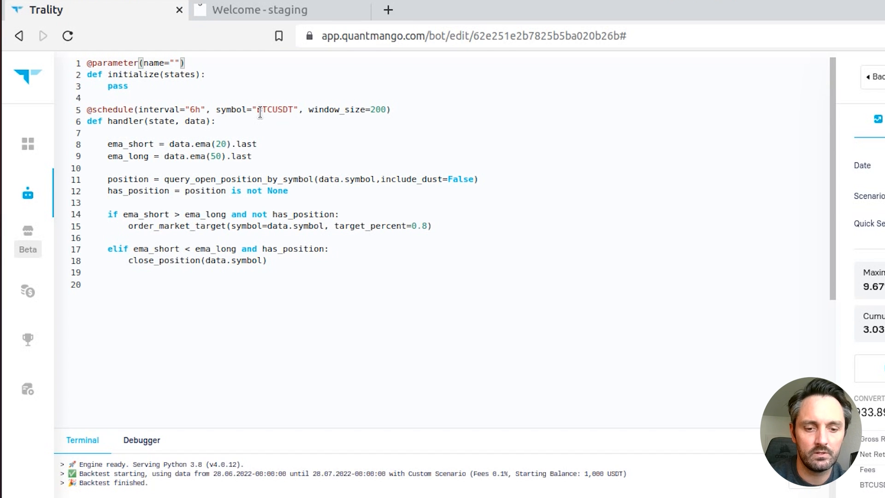
type("ema_shotr")
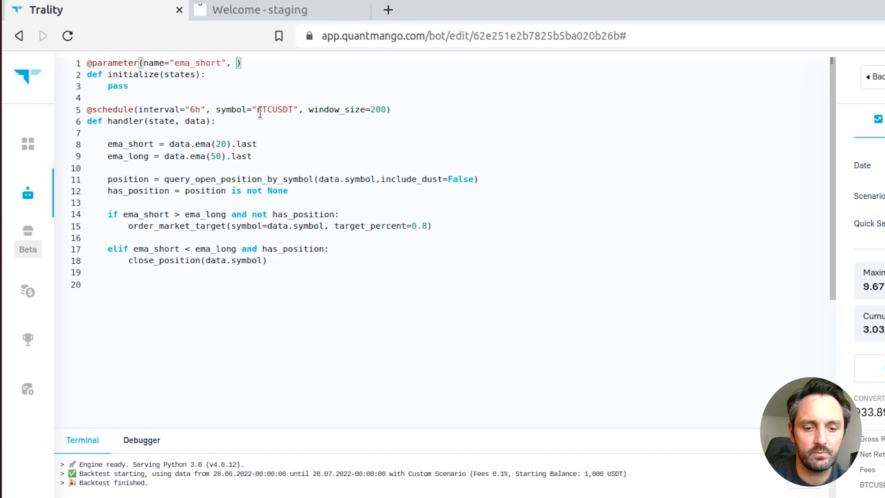
type("type=\"float")
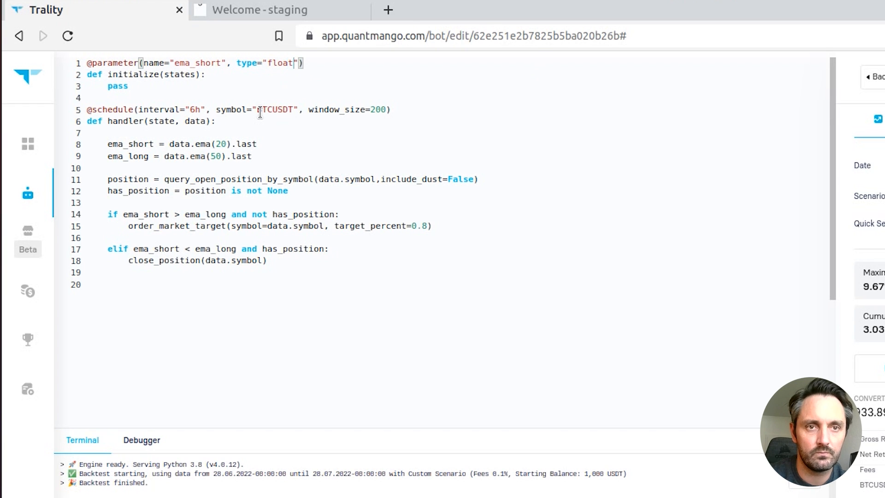
type(", defail")
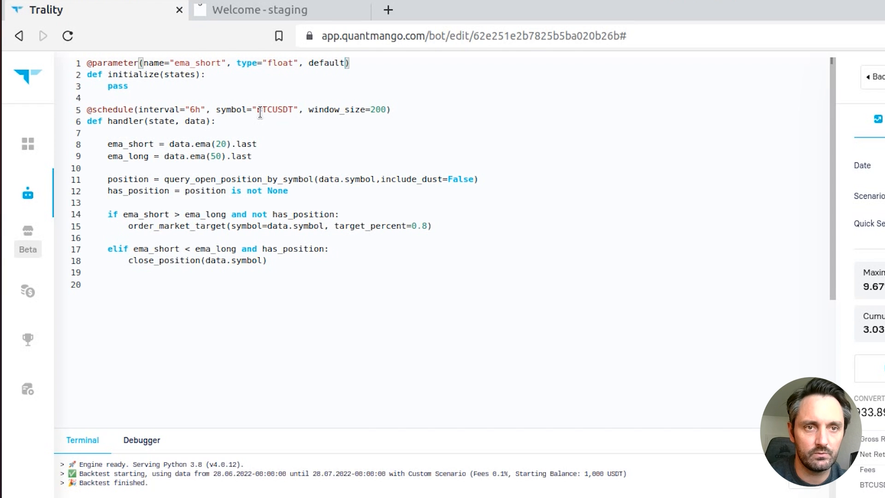
type("20")
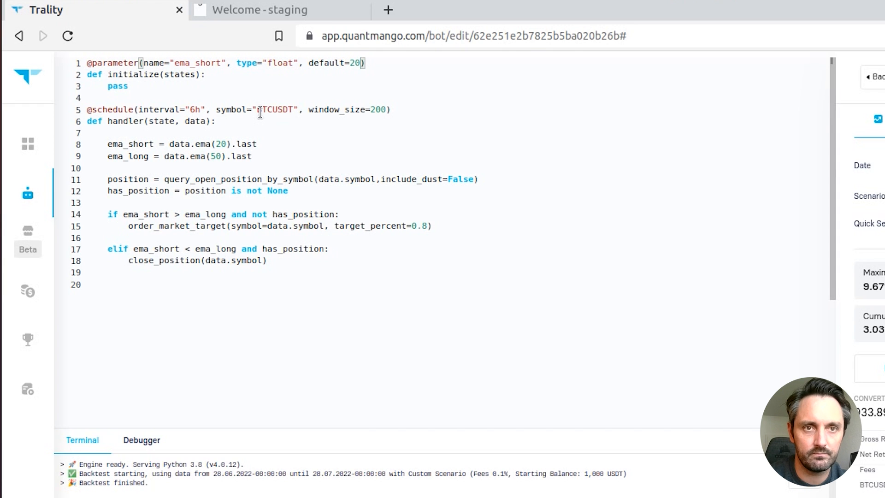
type(", min=")
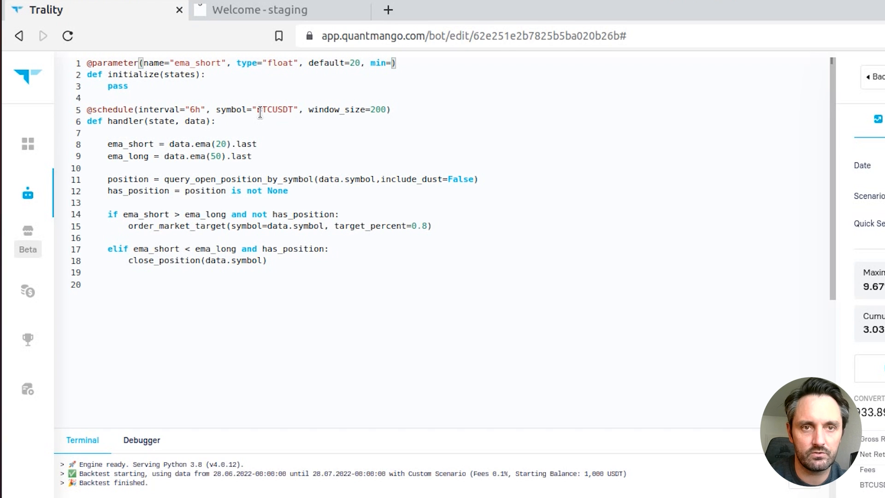
type("10,")
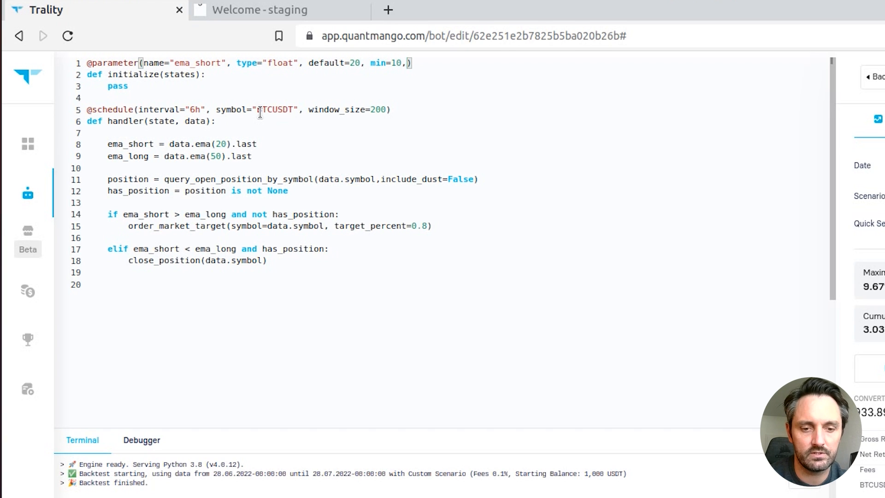
type("m")
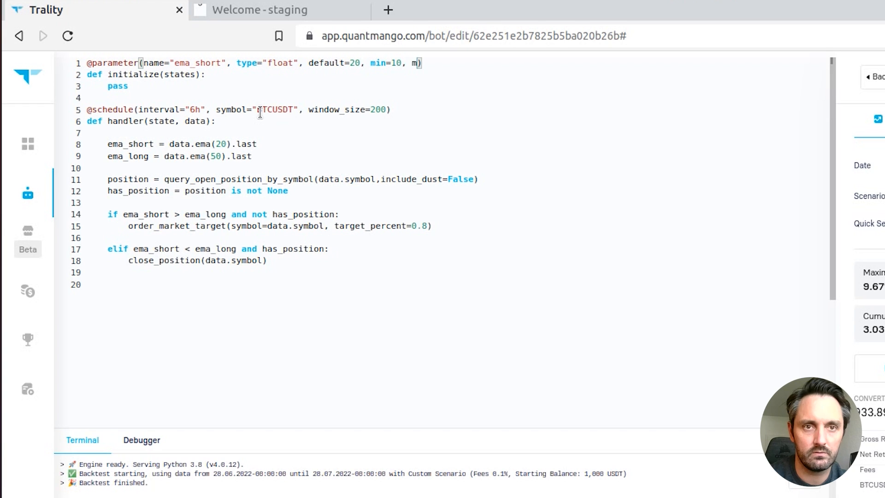
type("ax=25, enabled=True")
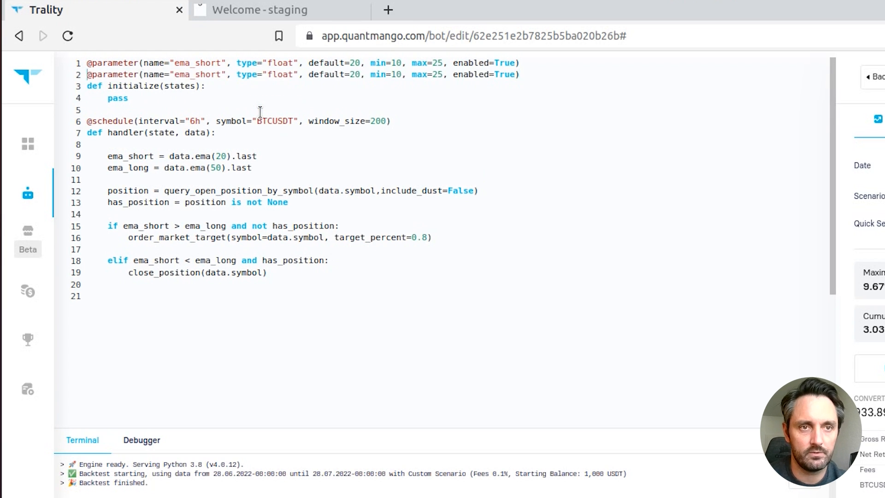
Turn the duplicated decorator into ema_long with default 50 and range 30–60.
type("long")
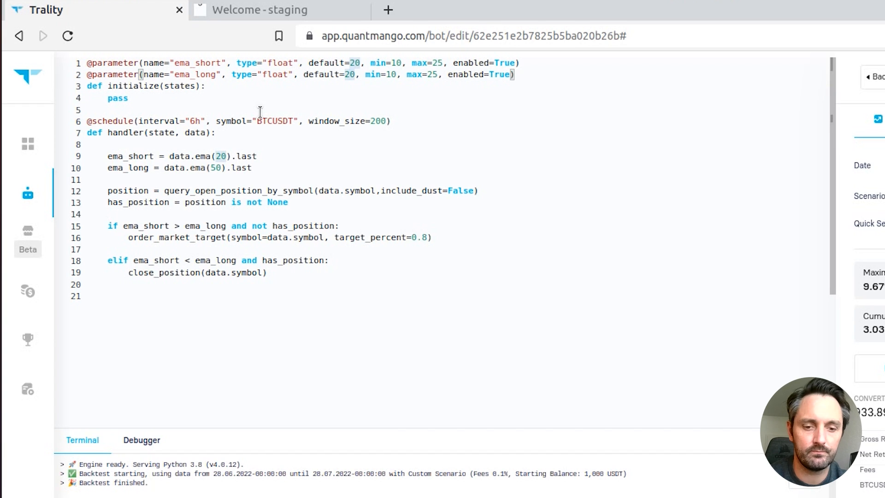
type("50")
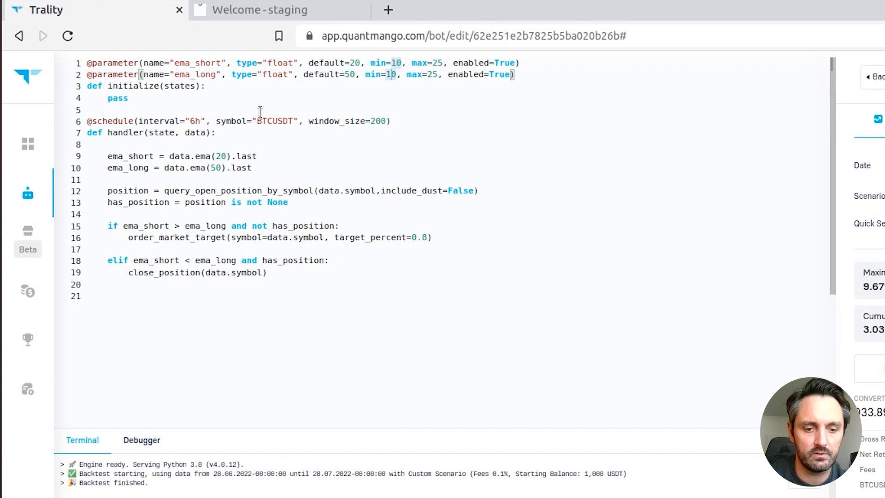
type("30")
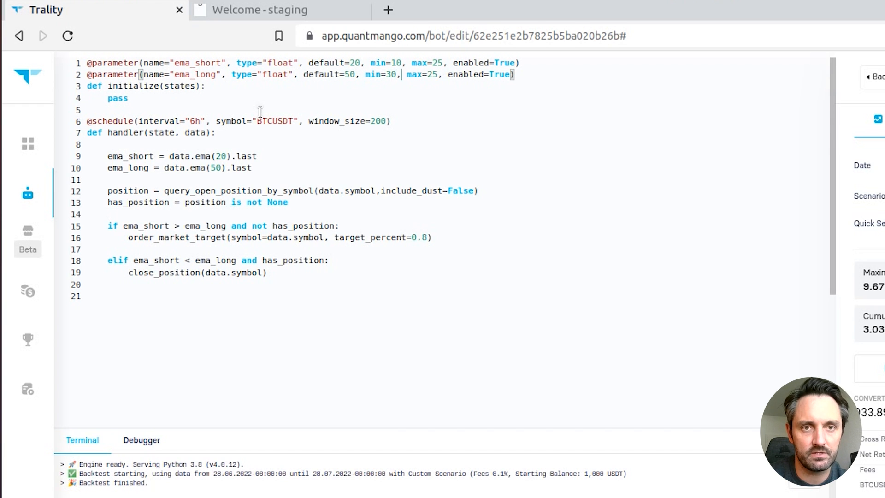
type("65")
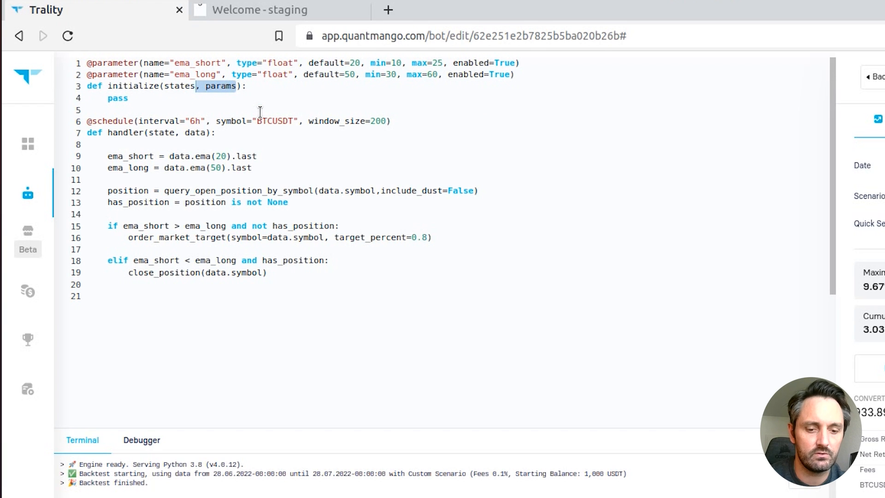
Pass params into initialize and handler and replace the hard-coded EMA lengths with params values.
type(", params")
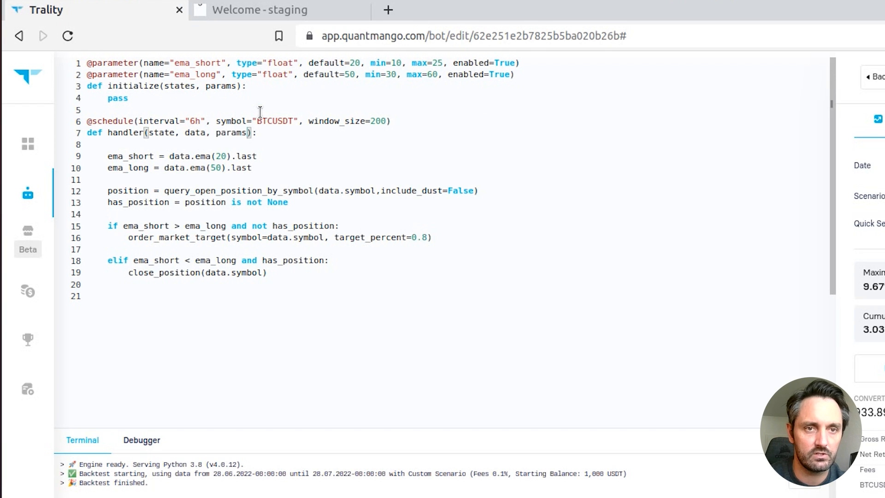
double_click(118, 97)
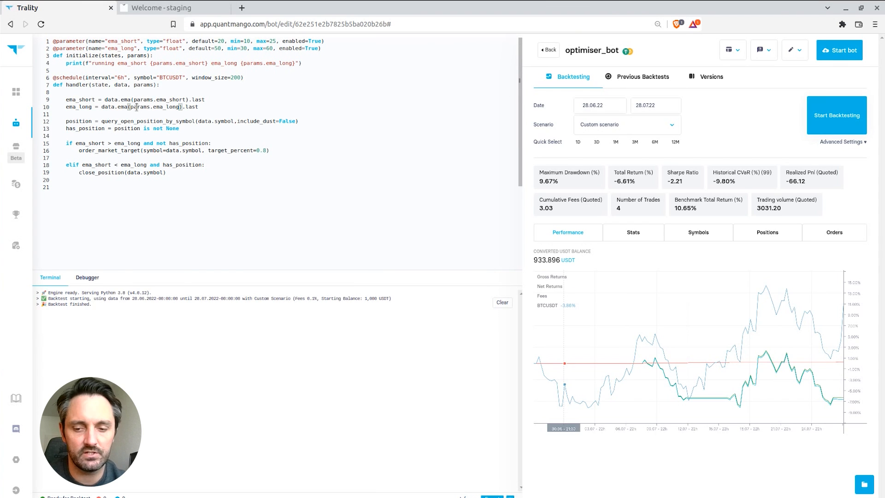
Rerun the backtest so the log prints ema_short 20.0 and ema_long 50.0.
left_click(836, 116)
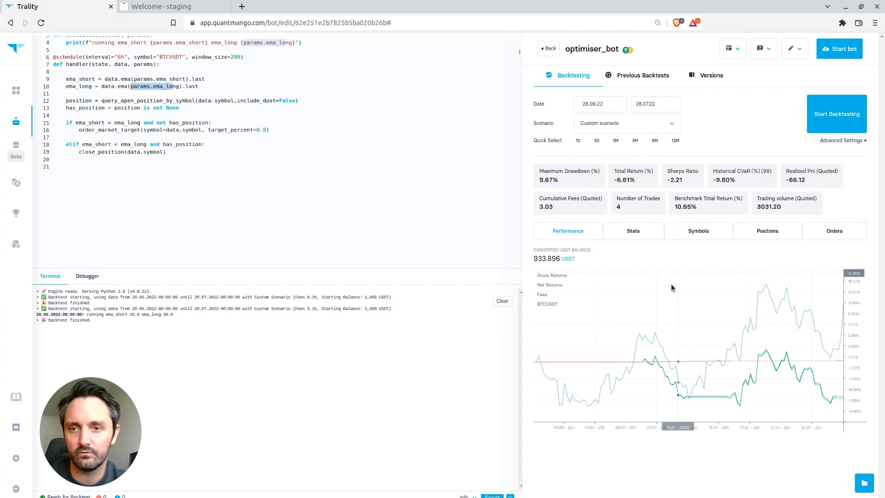
mouse_move(659, 303)
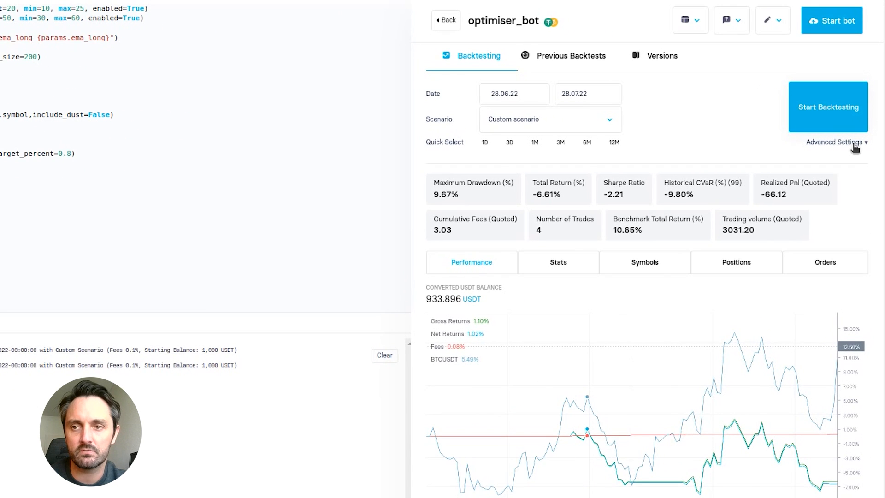
Enable Gridsearch optimization with PnL objective, 25 iterations, 5 subdivisions, and start it.
left_click(835, 142)
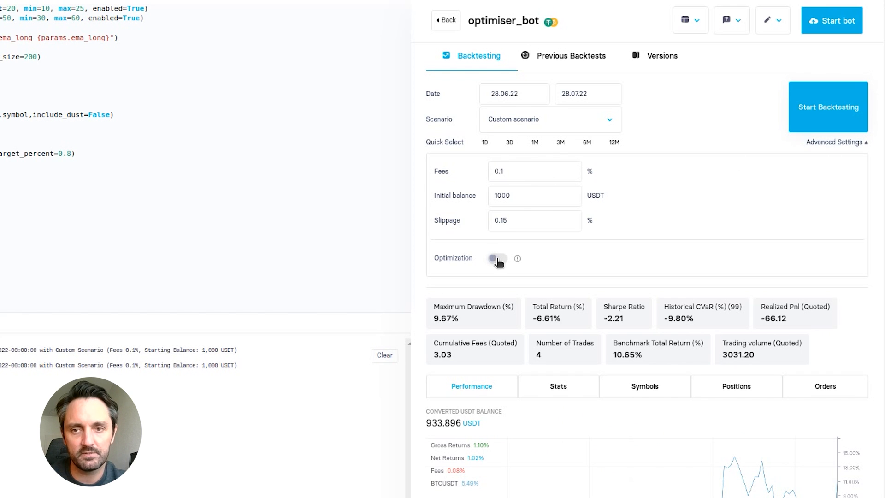
left_click(496, 258)
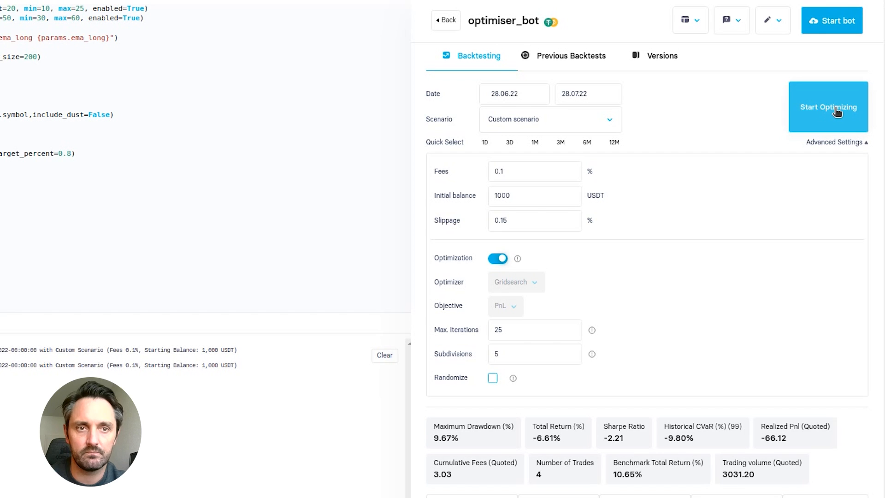
left_click(828, 107)
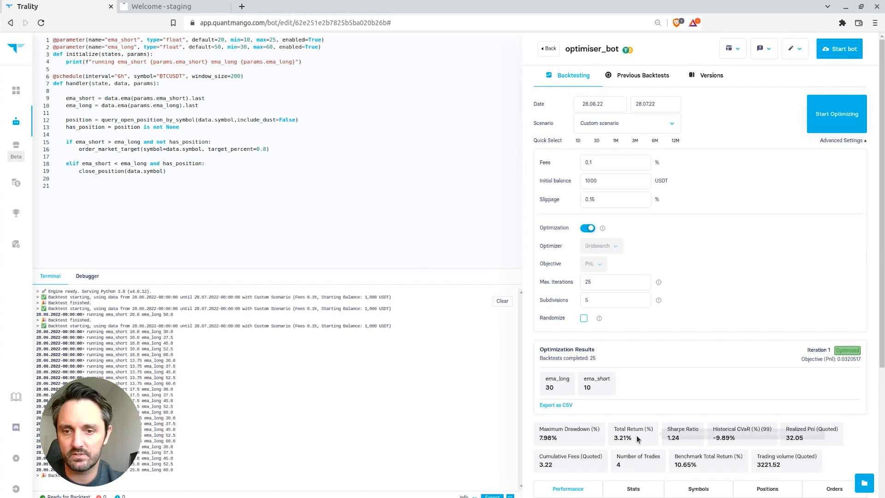
scroll("down", 3)
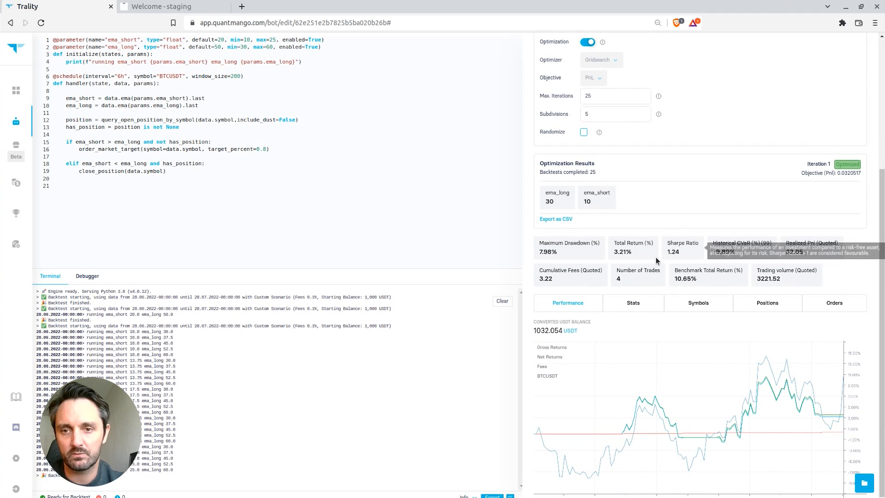
mouse_move(717, 243)
type("3")
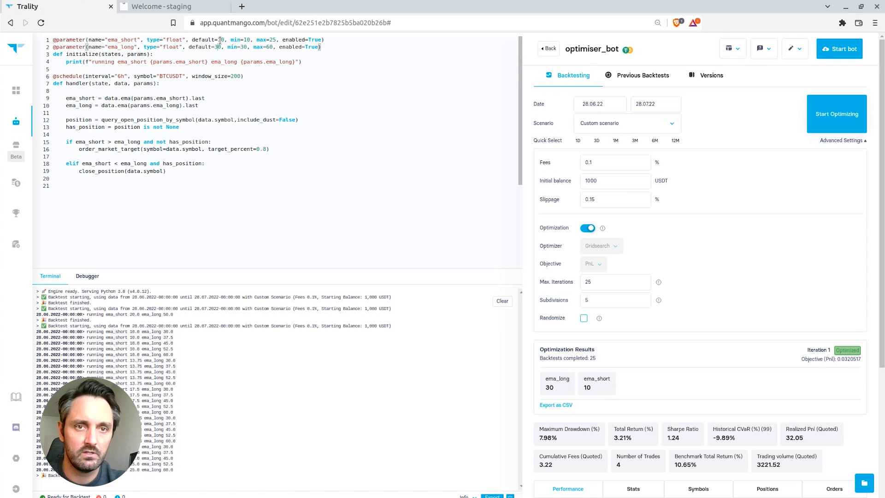
Disable ema_long's optimisation flag so the grid search varies ema_short only.
left_click(587, 227)
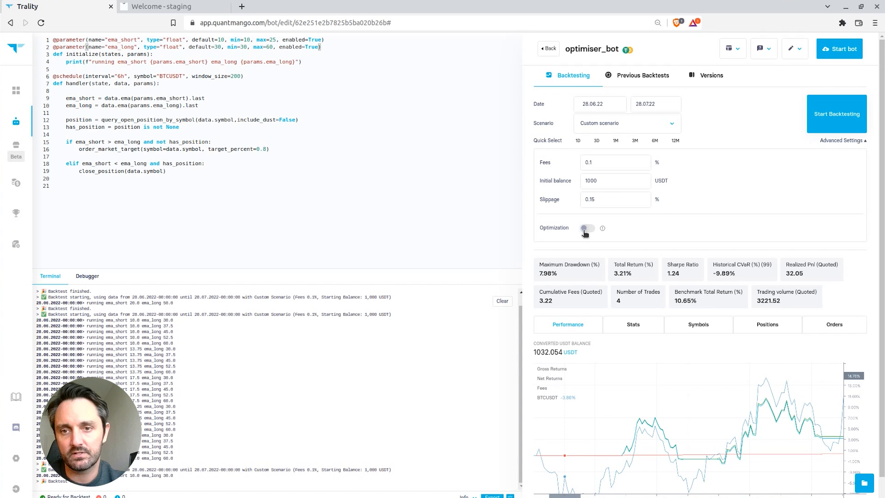
left_click(584, 228)
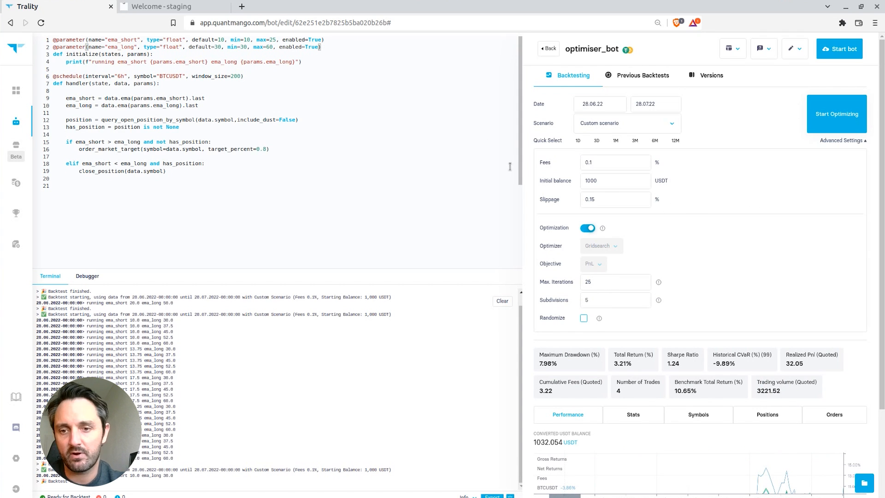
scroll("down", 3)
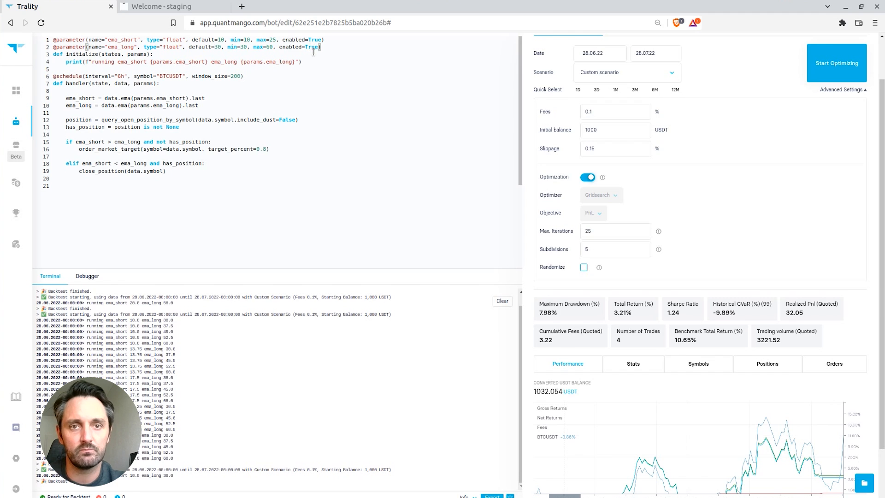
double_click(311, 47)
type("Fals")
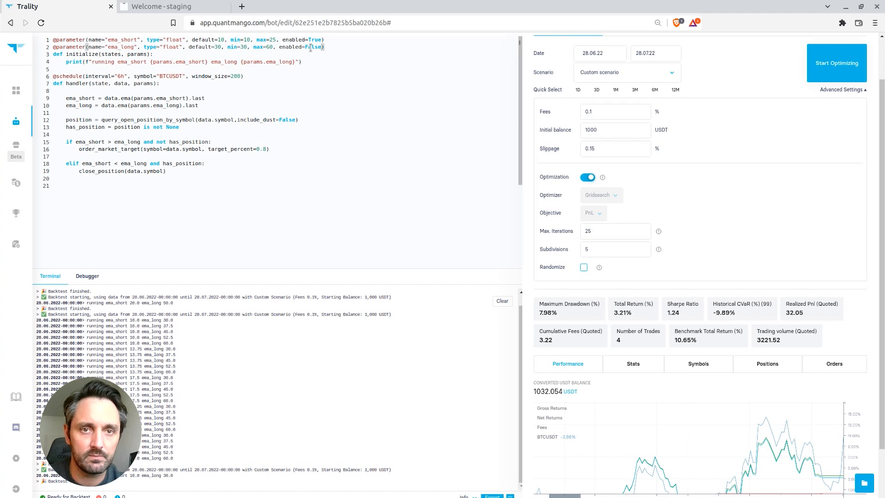
Start optimizing and review the 5 completed backtests, best ema_short 10.
scroll("down", 3)
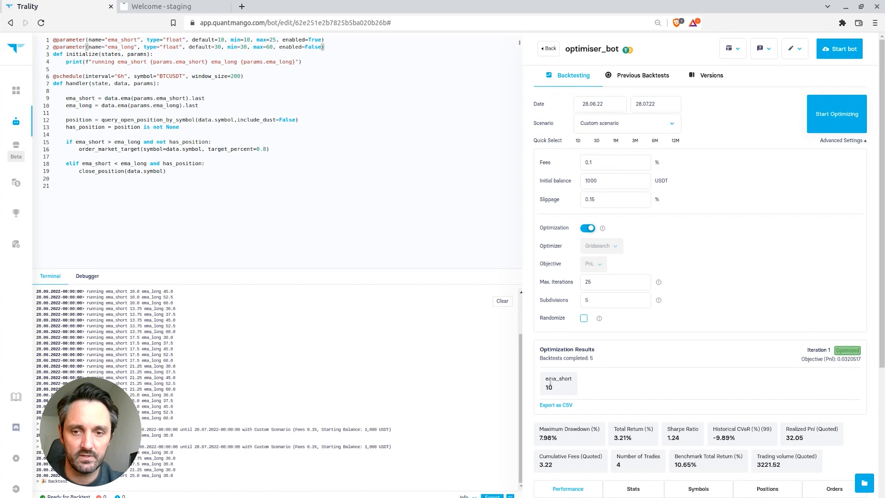
scroll("down", 3)
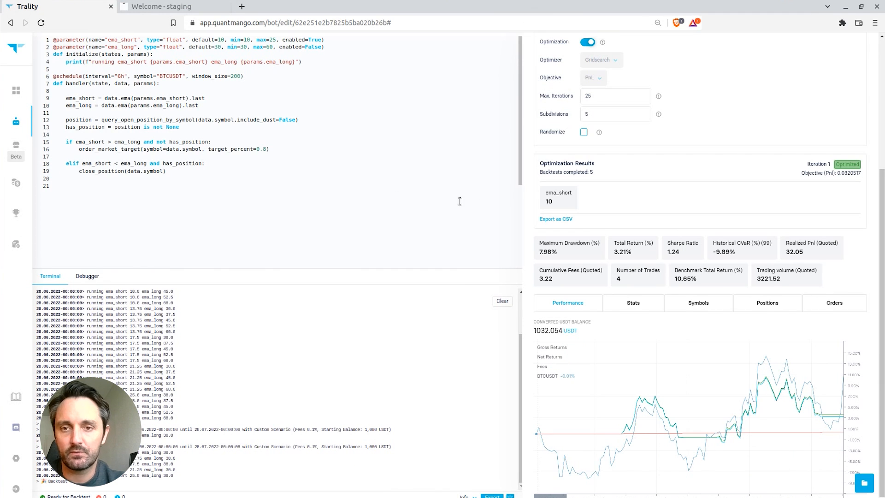
mouse_move(491, 215)
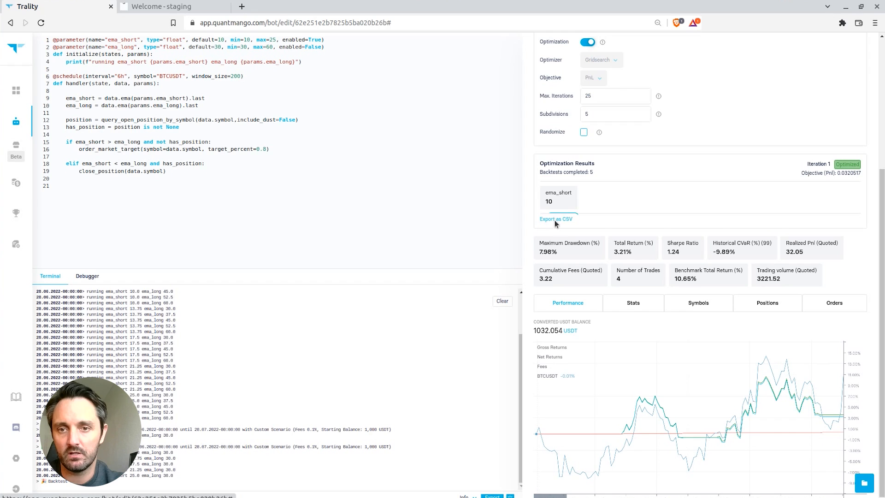
Export the results as CSV to Downloads and import the file into LibreOffice Calc.
left_click(555, 219)
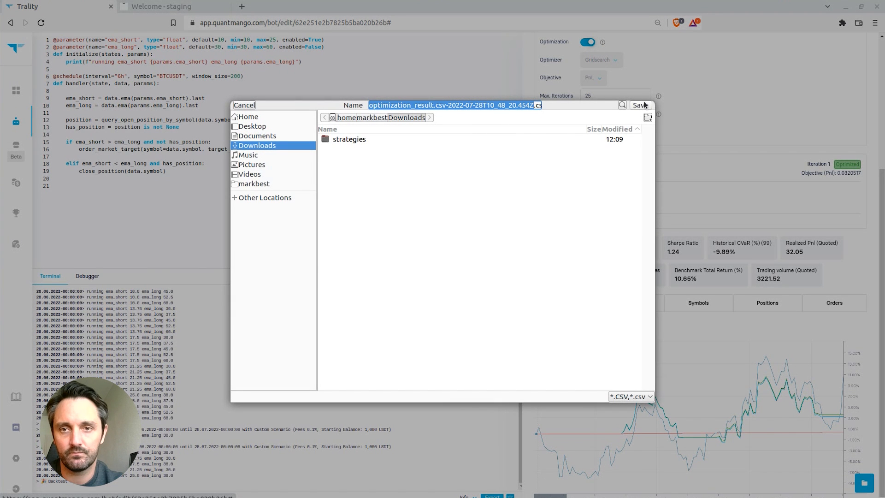
left_click(640, 105)
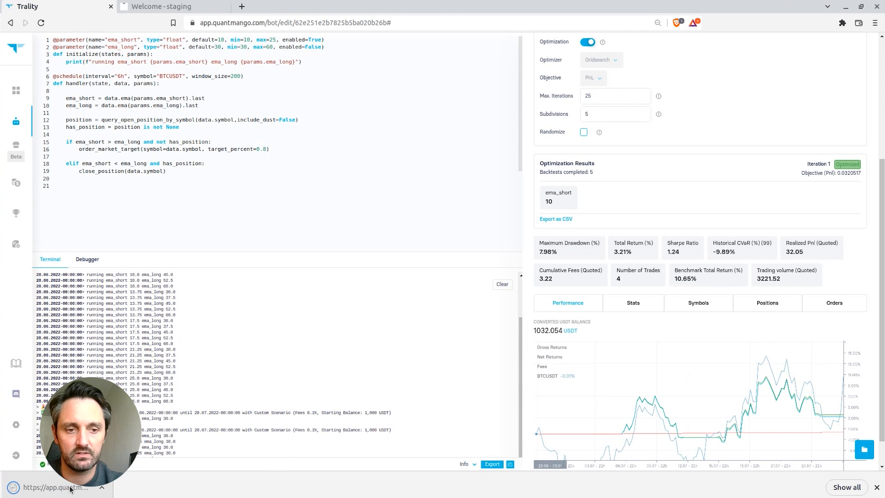
left_click(555, 219)
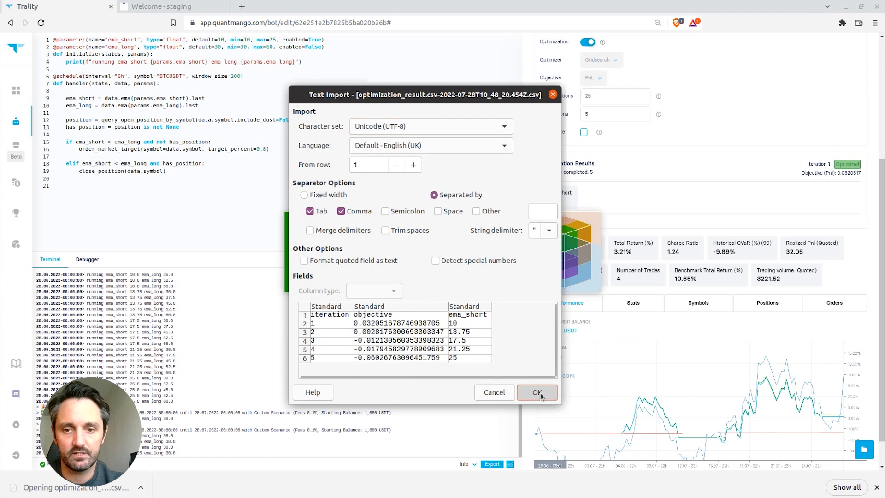
left_click(535, 392)
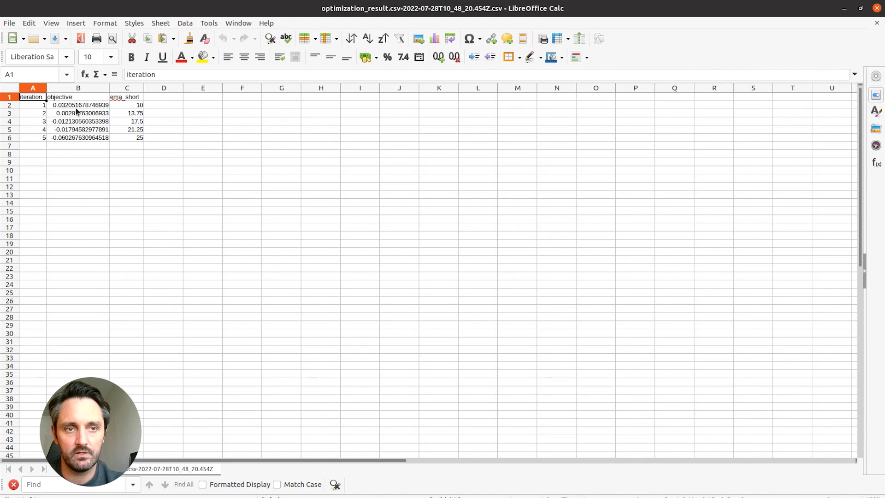
Select cells B2:B6 to compare the five iterations' objective values.
left_click_drag(78, 104, 78, 138)
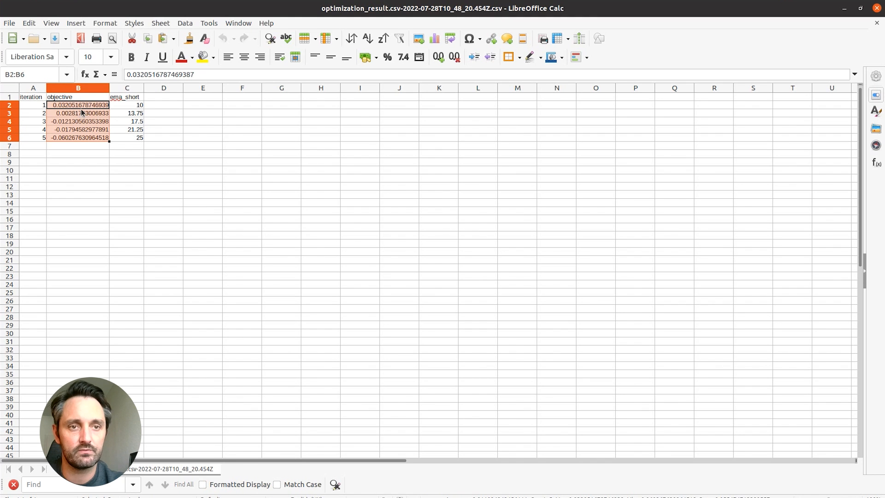
left_click(77, 112)
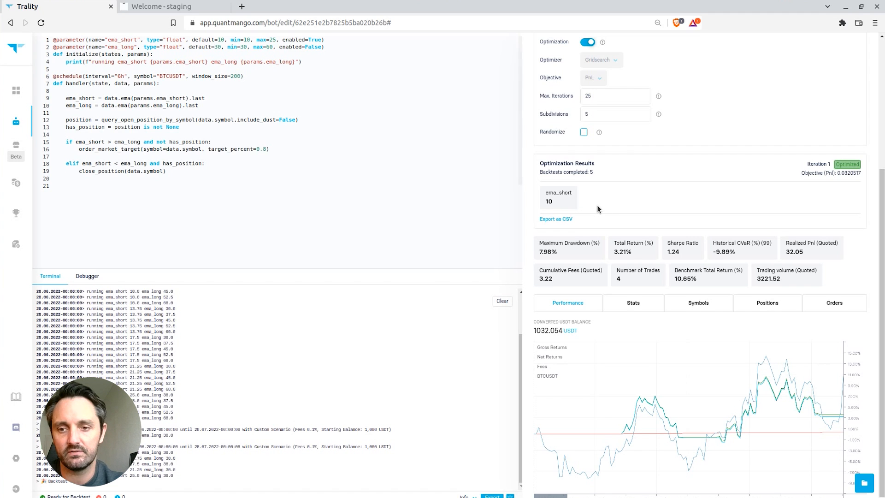
mouse_move(614, 204)
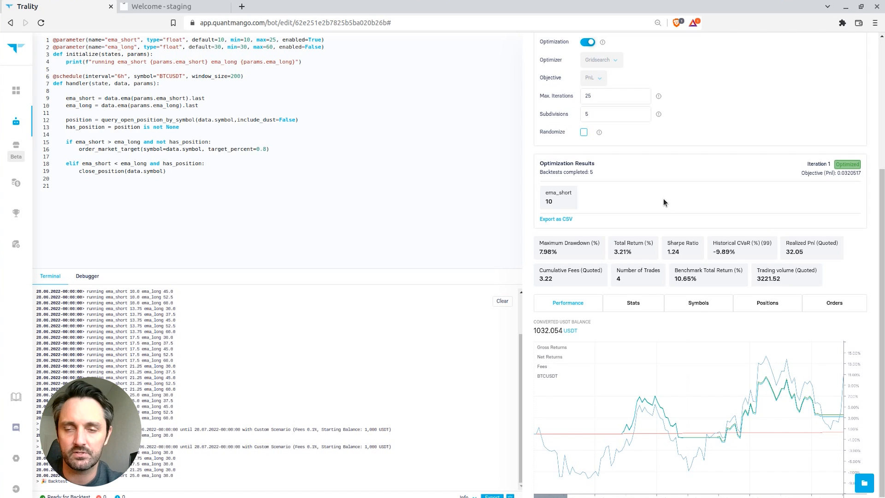
mouse_move(661, 213)
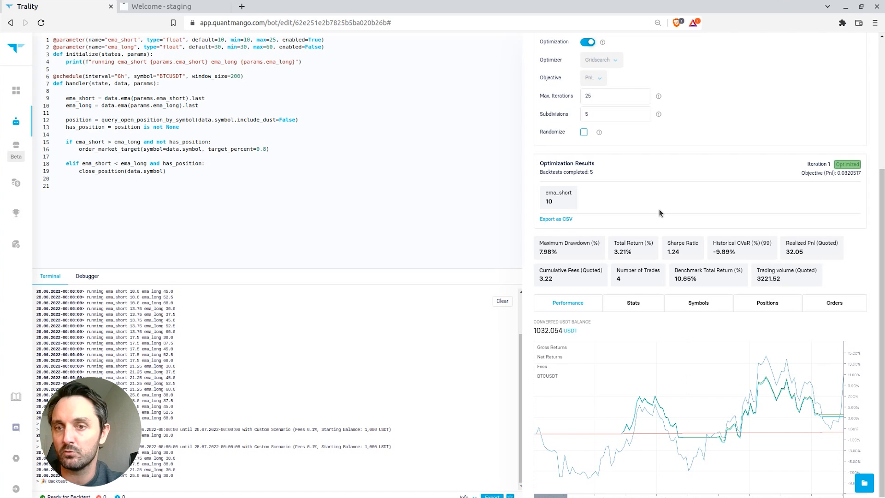
mouse_move(612, 210)
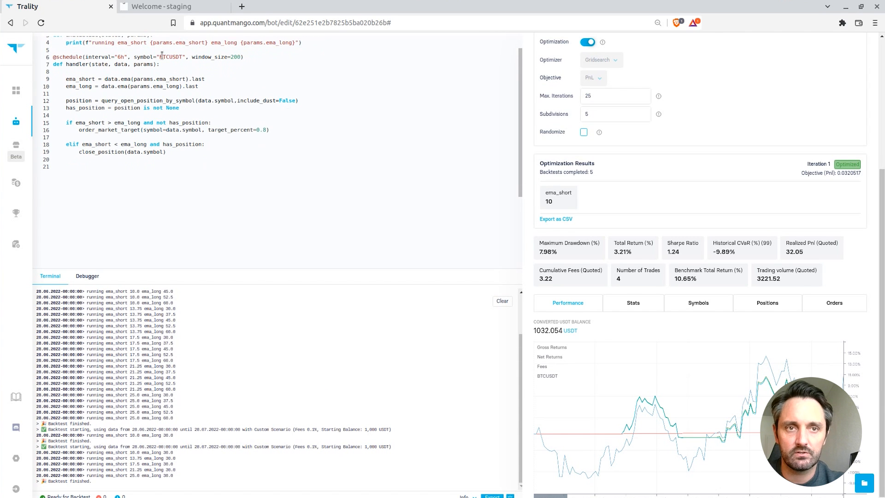
mouse_move(270, 96)
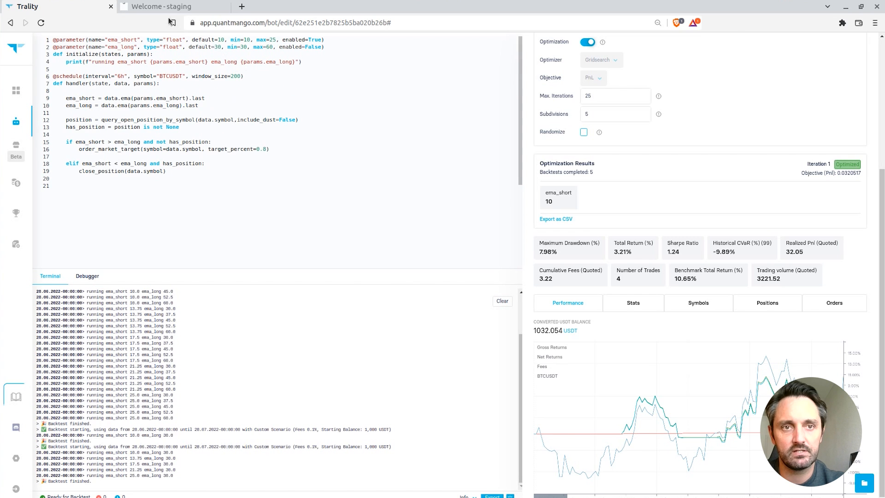
Switch to the 'Welcome - staging' docs and navigate via API to the Optimizer page.
left_click(164, 7)
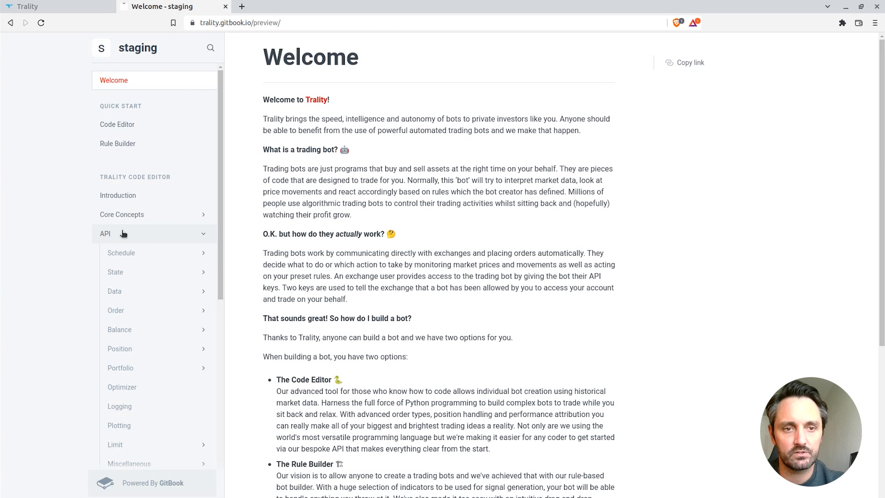
left_click(105, 233)
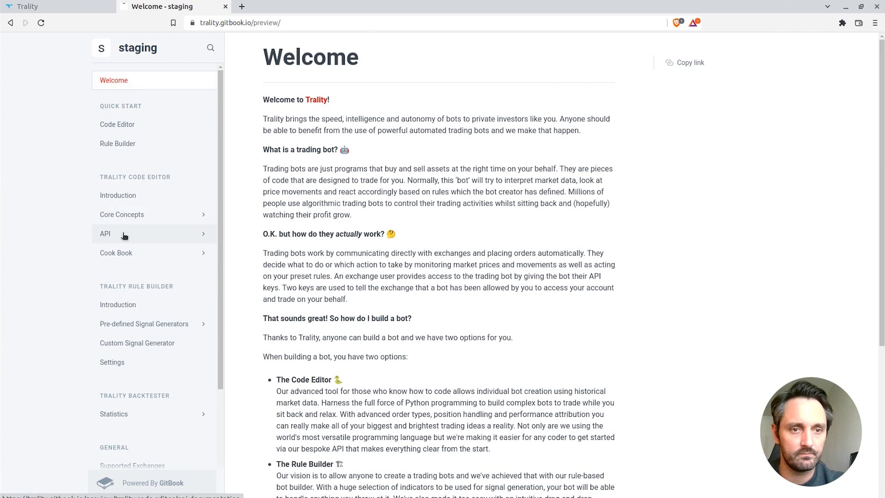
left_click(105, 233)
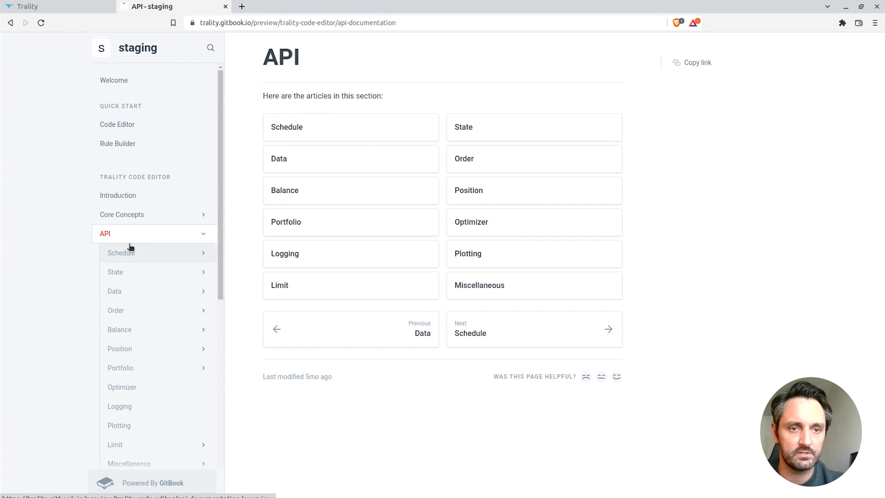
left_click(122, 386)
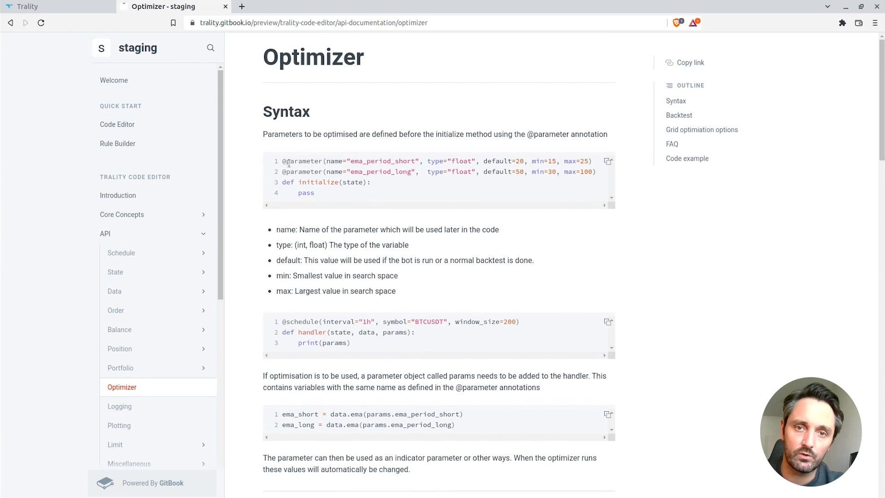
Scroll the Optimizer page past backtest settings, objectives and grid options to the EMA-cross code example.
scroll("down", 3)
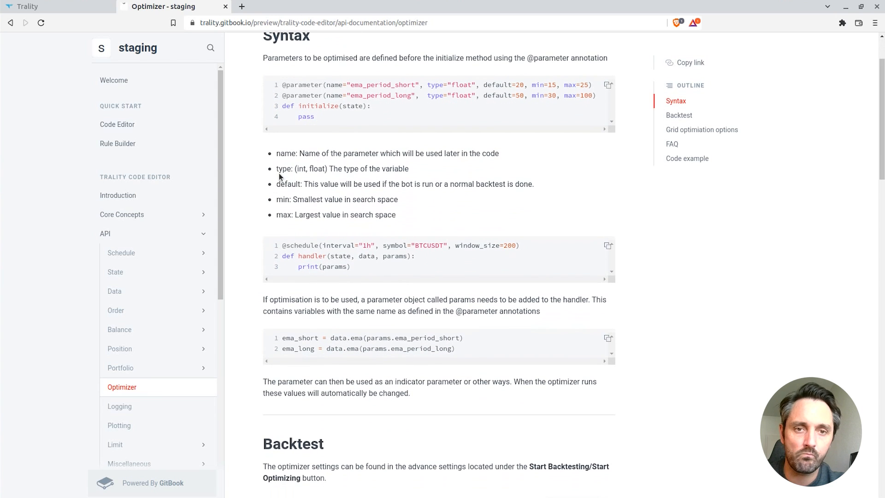
mouse_move(331, 133)
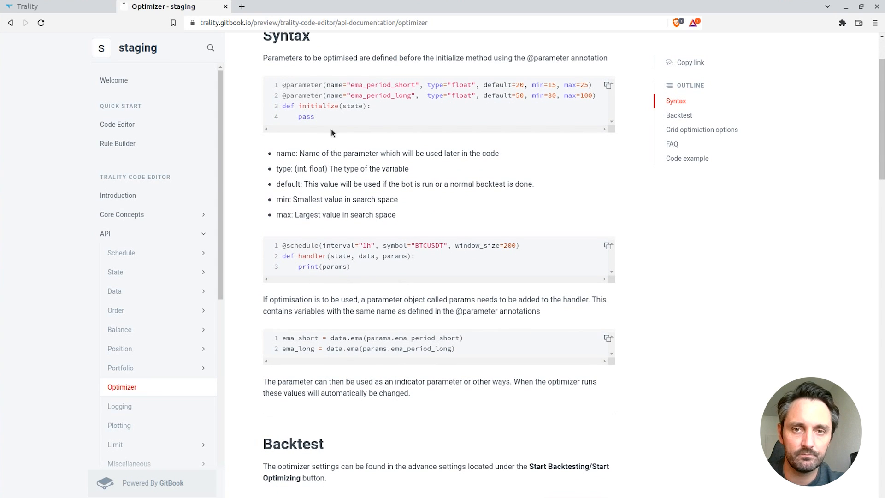
scroll("down", 3)
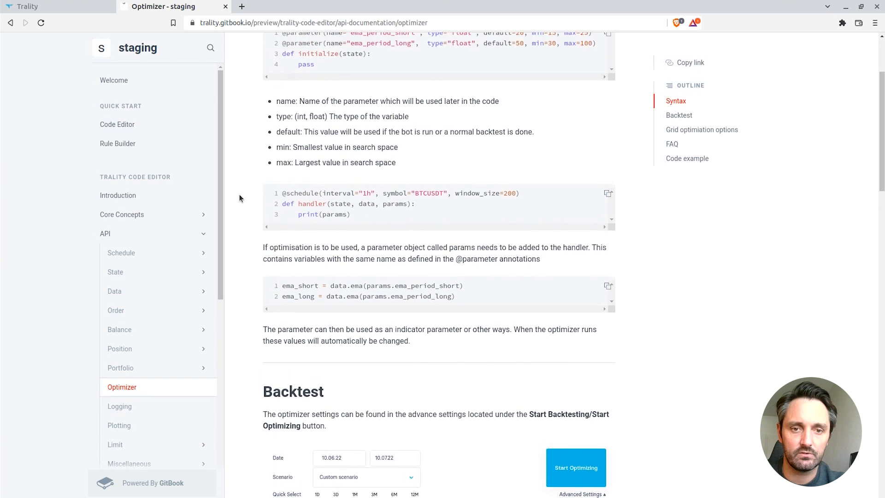
scroll("down", 3)
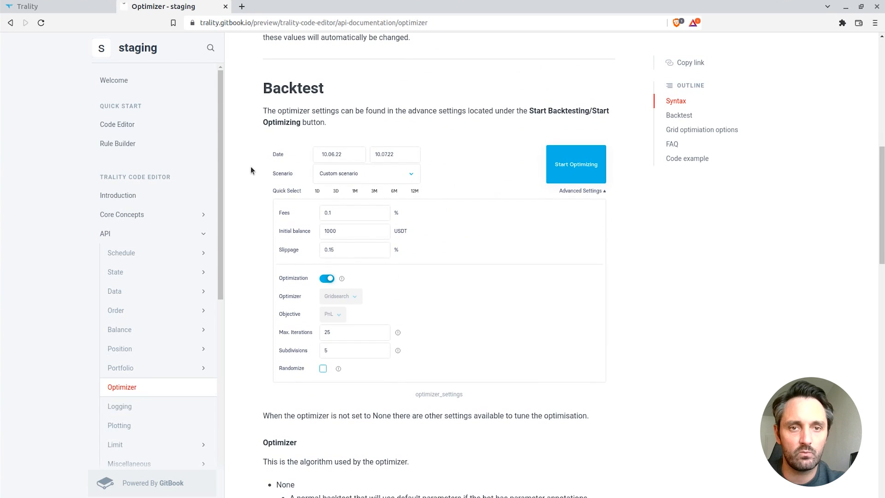
scroll("down", 3)
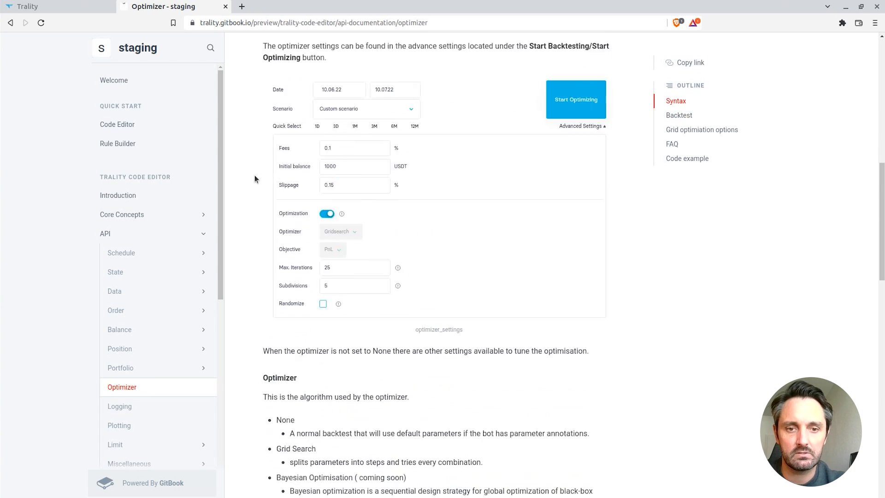
scroll("down", 3)
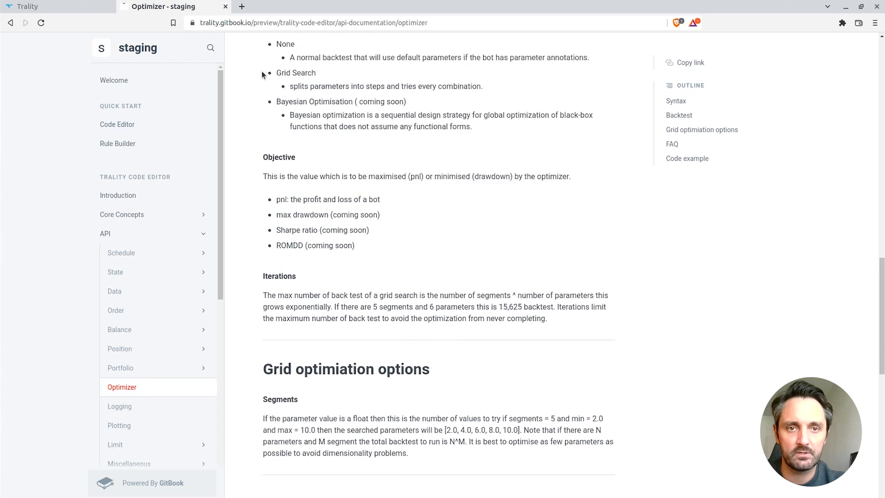
scroll("down", 3)
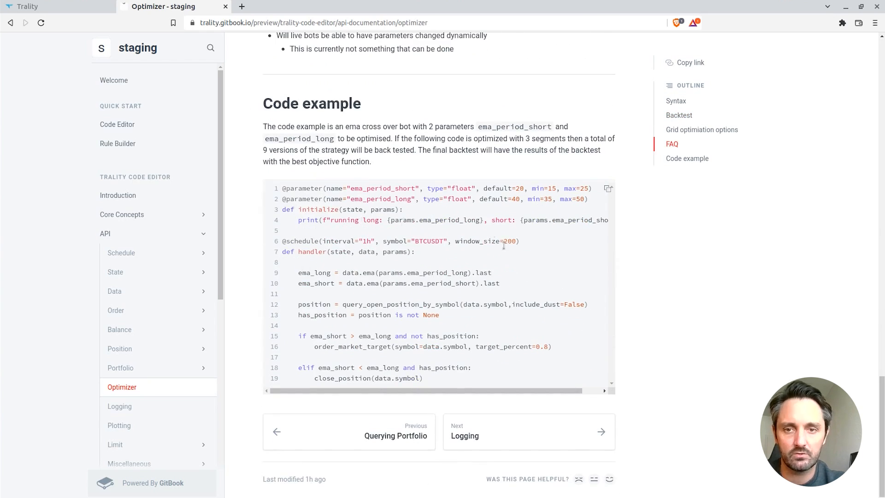
mouse_move(482, 383)
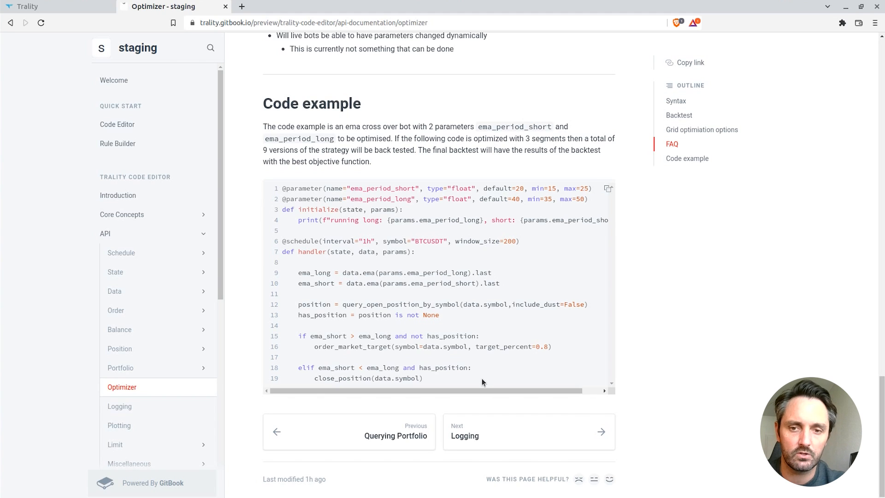
mouse_move(476, 367)
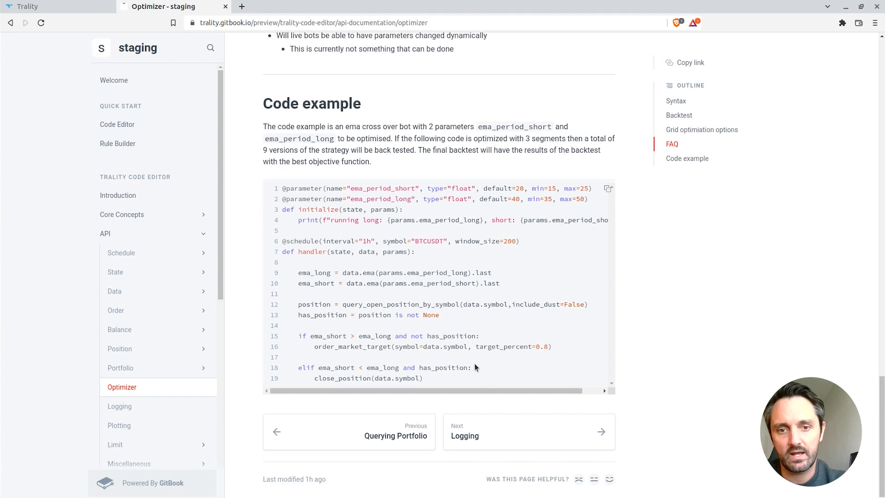
mouse_move(416, 340)
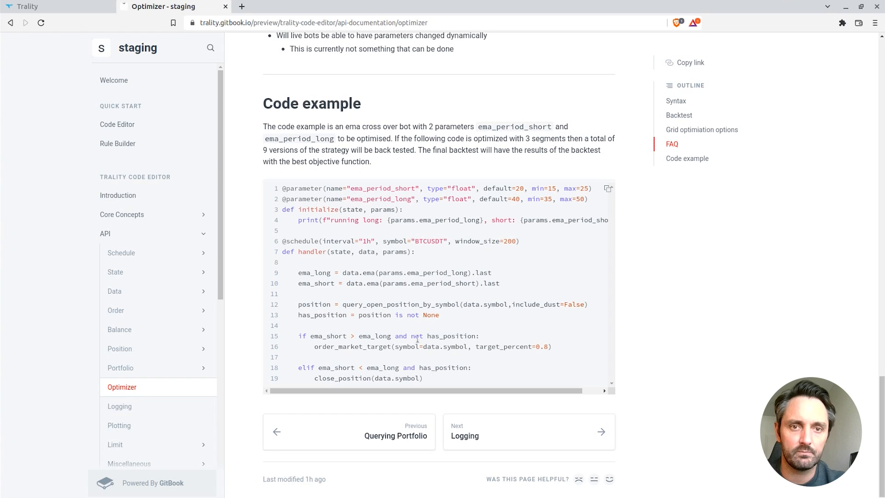
mouse_move(247, 241)
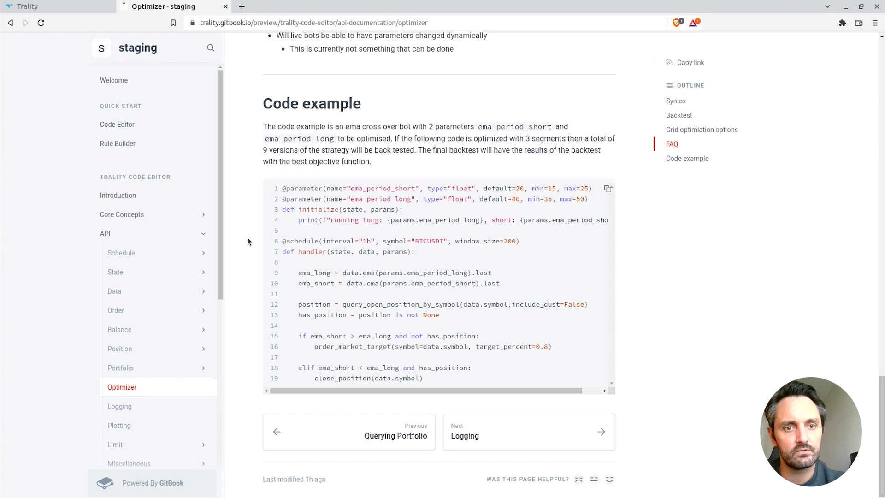
mouse_move(255, 241)
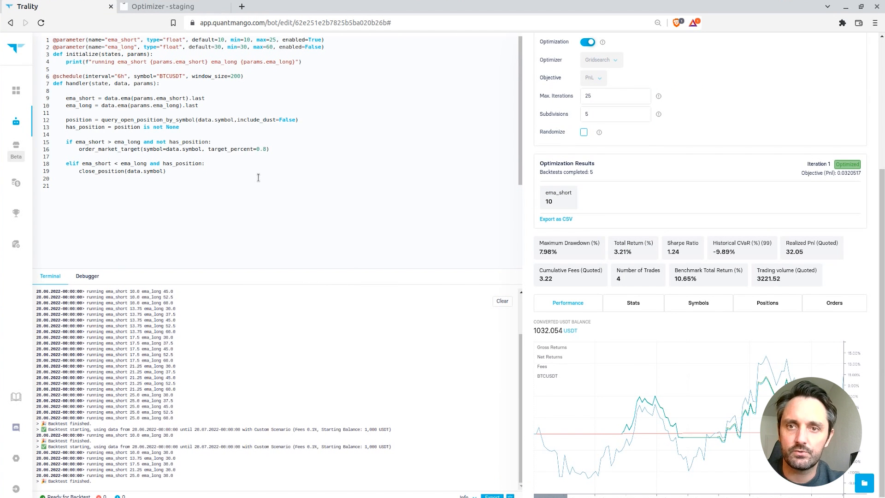
mouse_move(348, 164)
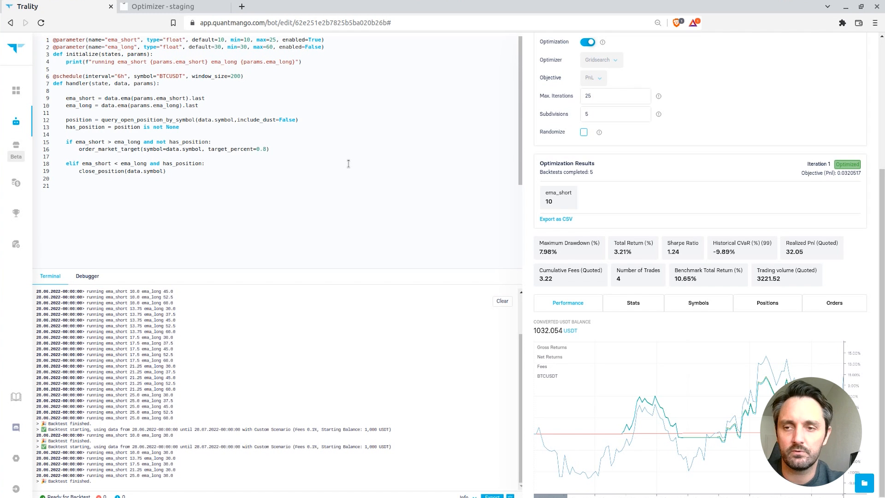